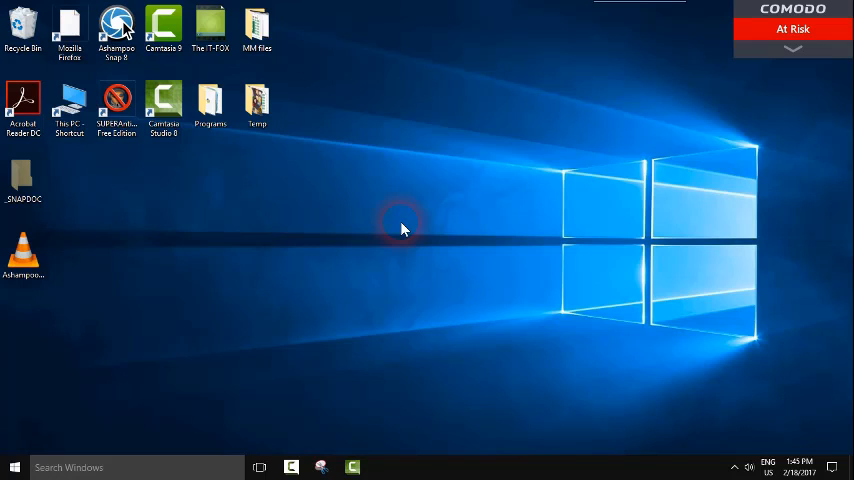
pyautogui.moveTo(344, 267)
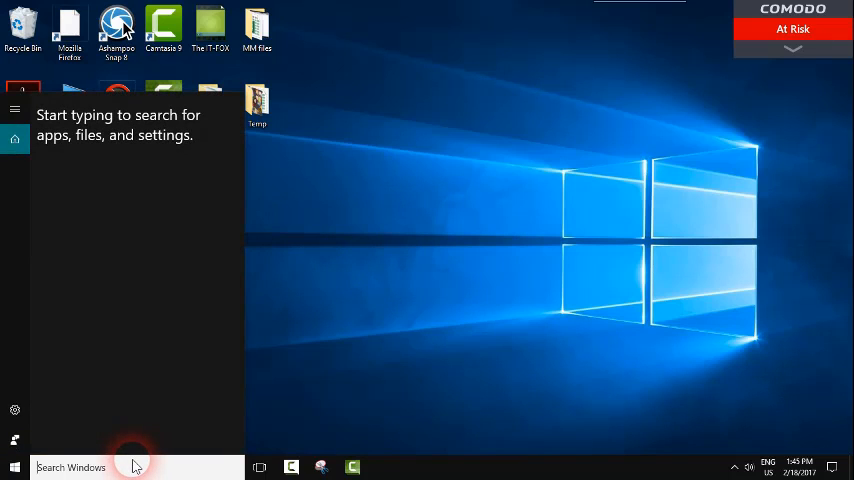
# - Search Windows for 'create a res' to bring up Create a restore point
pyautogui.write('create')
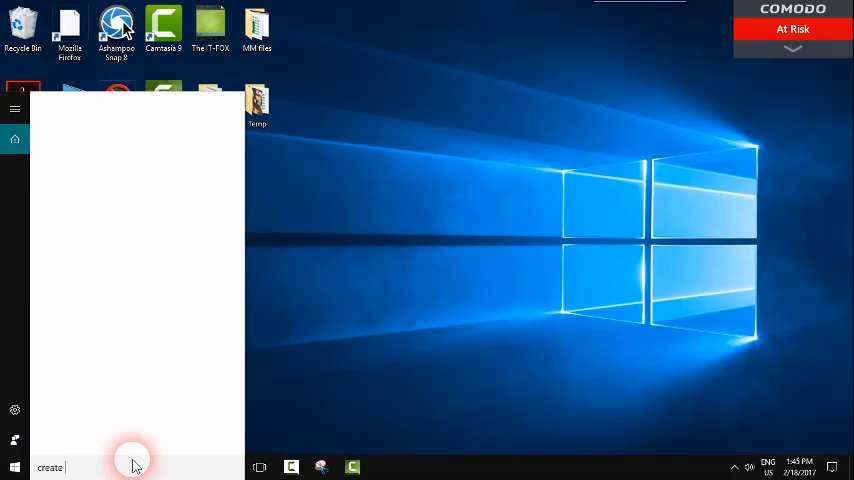
pyautogui.write('a res')
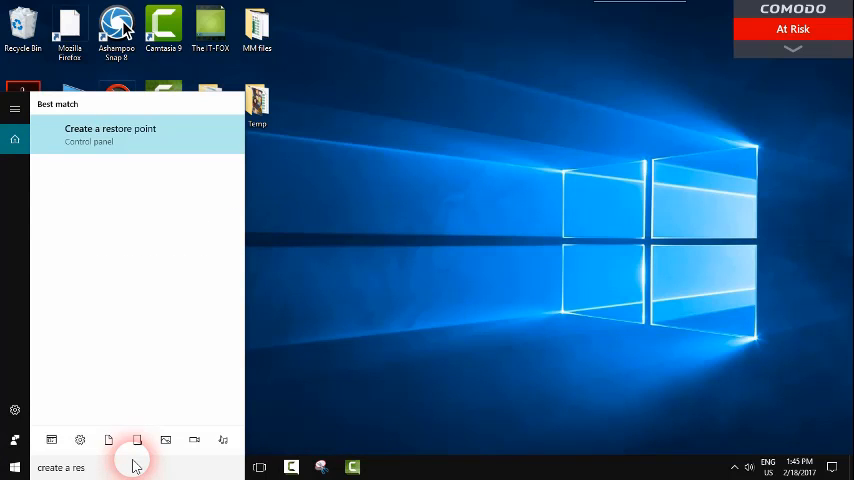
pyautogui.moveTo(128, 166)
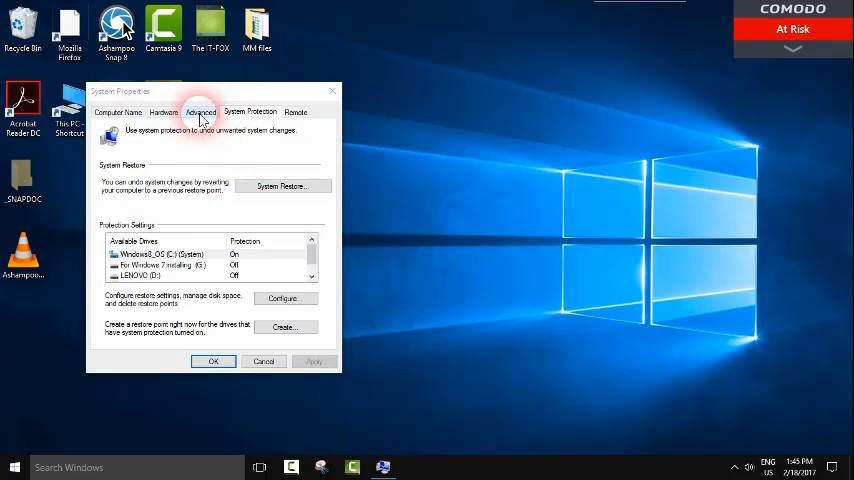
# - Reach the virtual memory section of Performance Options from the Advanced system settings
pyautogui.click(200, 111)
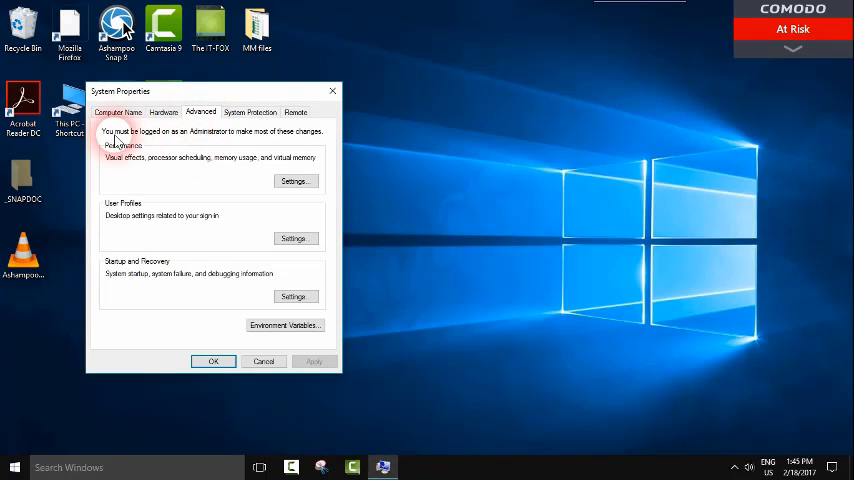
pyautogui.moveTo(163, 152)
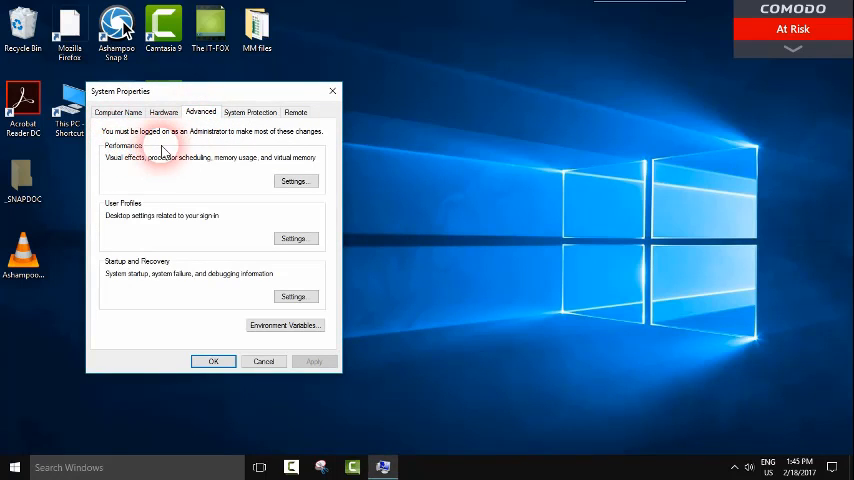
pyautogui.click(294, 180)
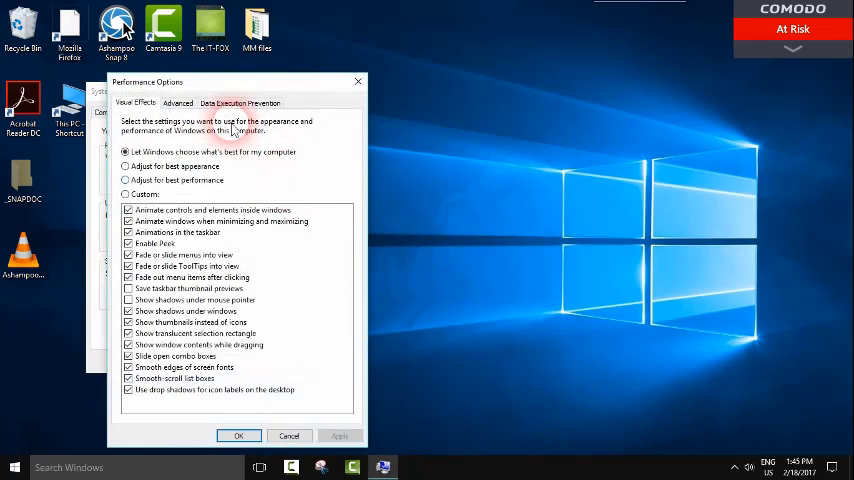
pyautogui.click(210, 59)
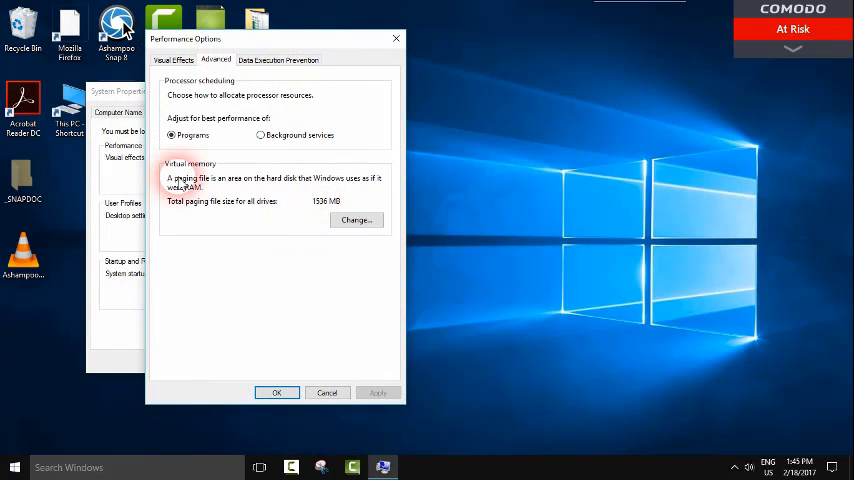
pyautogui.moveTo(205, 189)
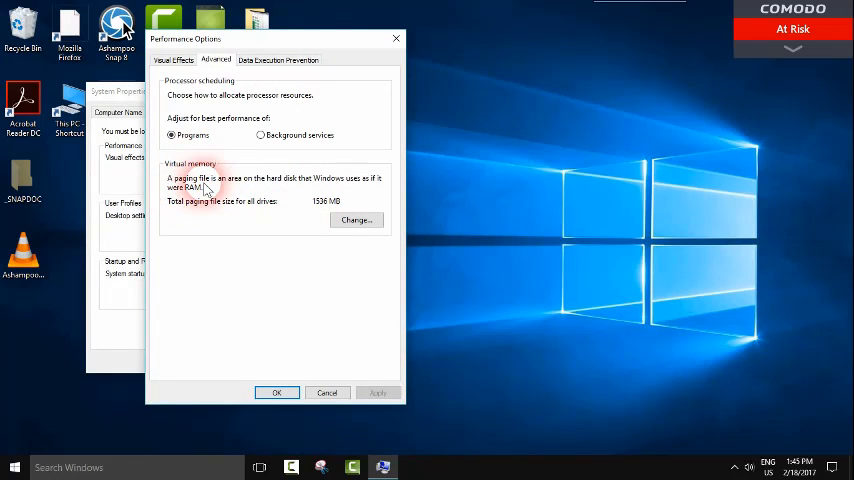
# - Disable automatic paging file management and give drive C a custom 1536–6536 MB paging file
pyautogui.click(356, 219)
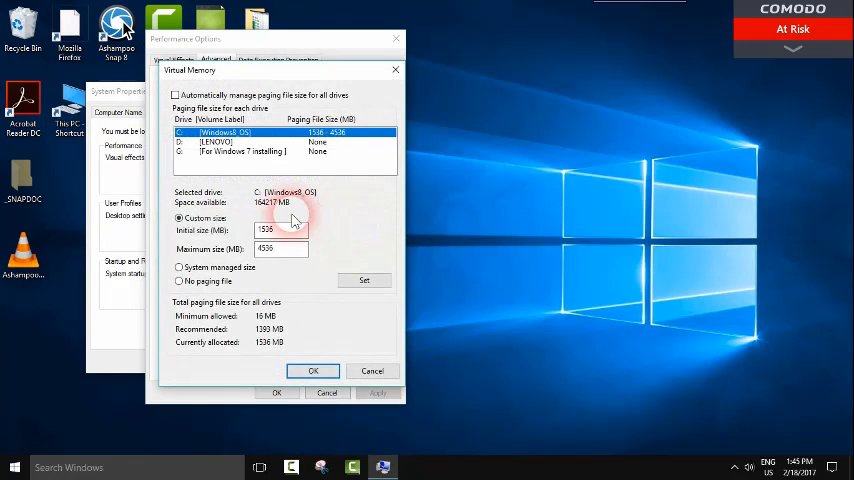
pyautogui.click(173, 95)
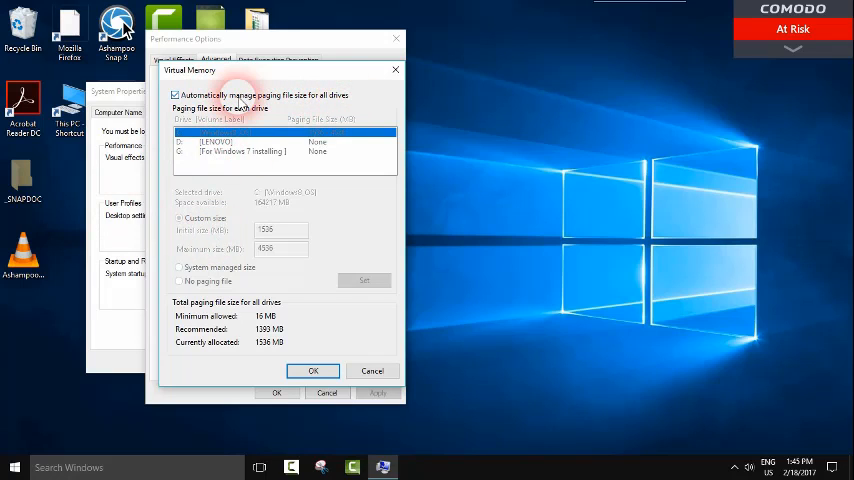
pyautogui.click(178, 94)
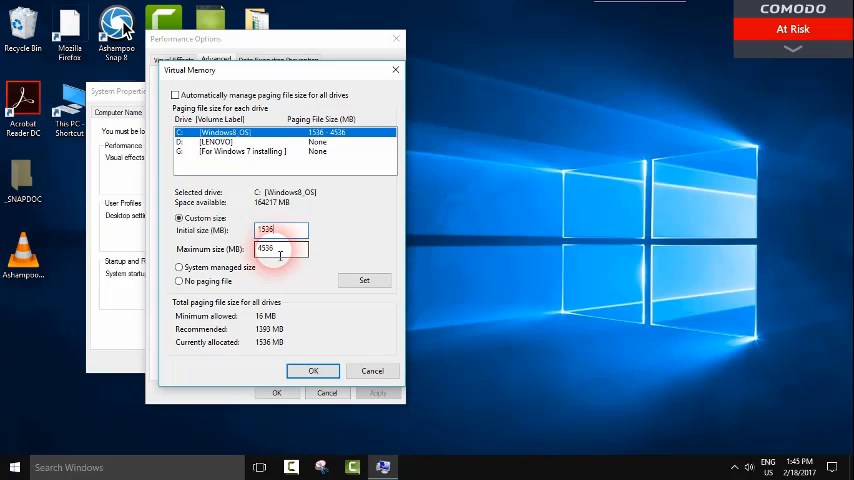
pyautogui.click(281, 249)
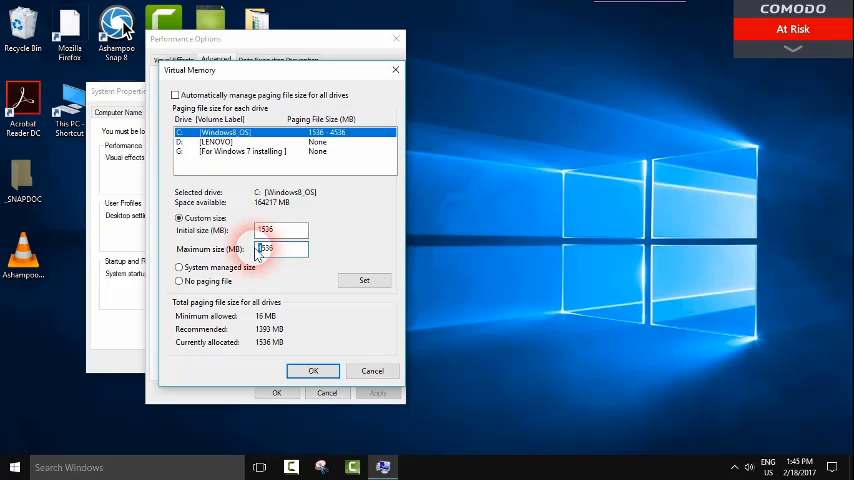
pyautogui.click(363, 280)
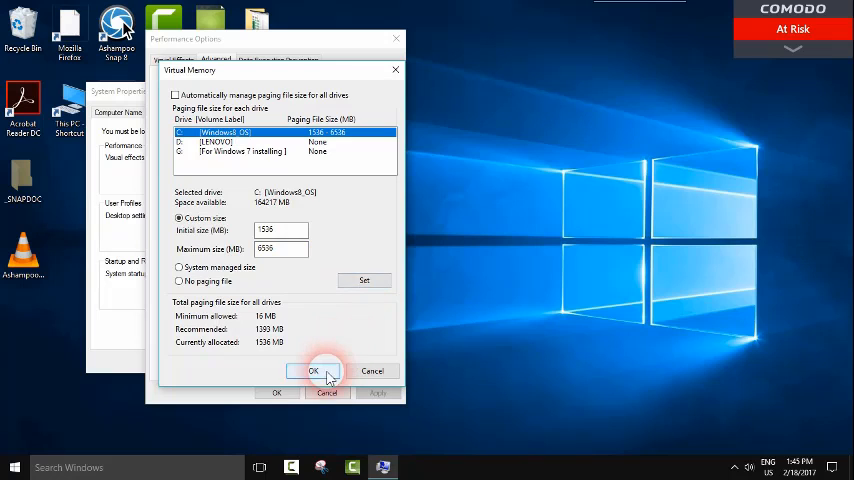
# - Confirm the new paging file size and close Virtual Memory, Performance Options and System Properties
pyautogui.click(313, 370)
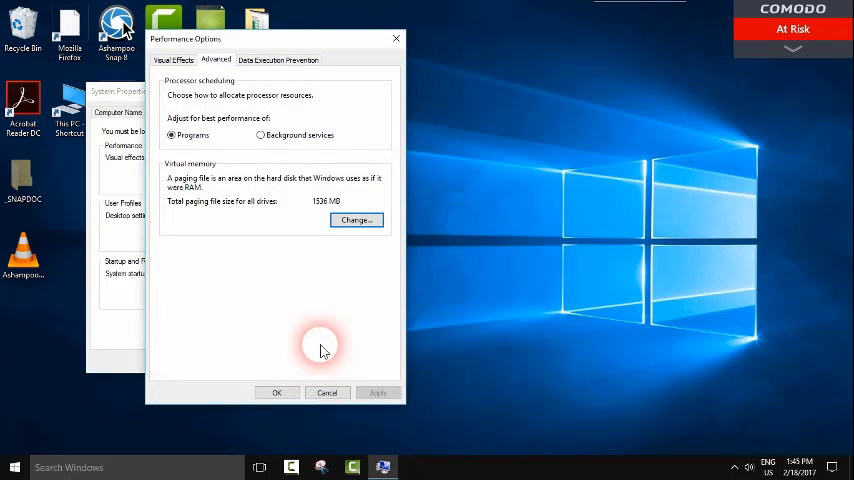
pyautogui.click(277, 392)
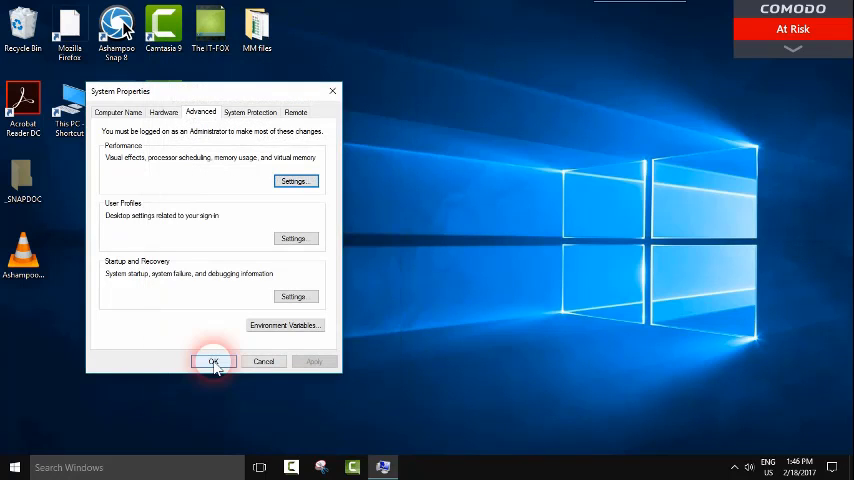
pyautogui.click(213, 361)
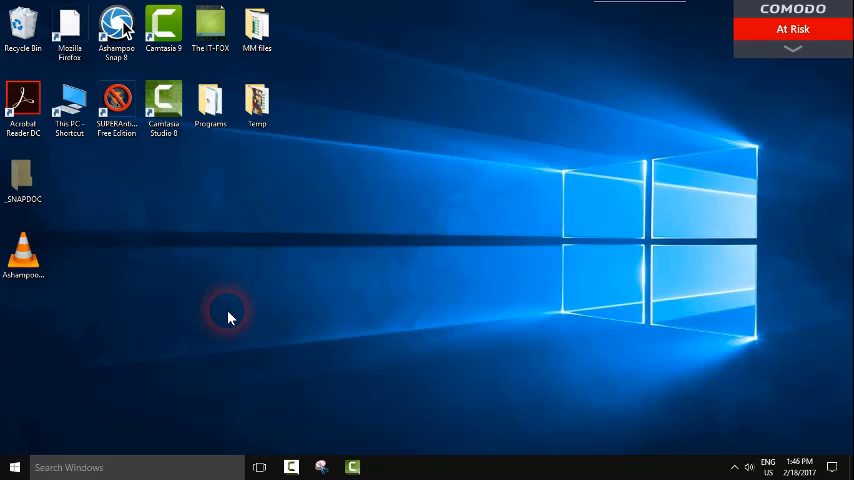
pyautogui.moveTo(205, 326)
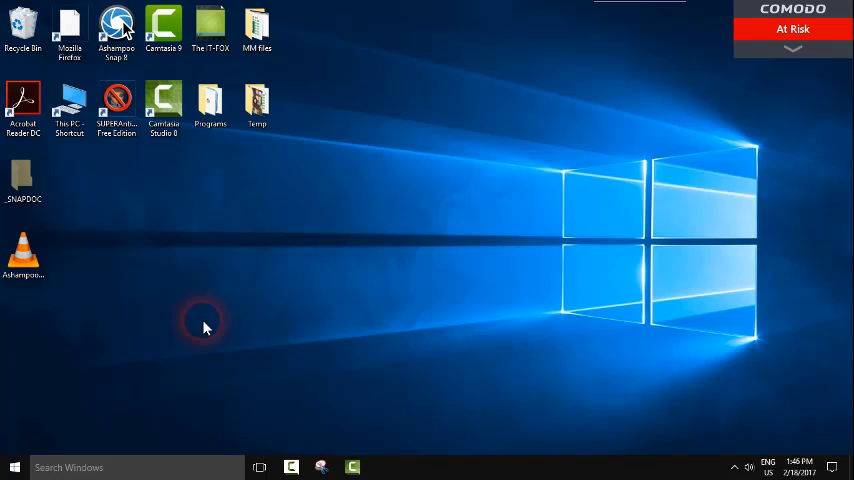
pyautogui.moveTo(235, 318)
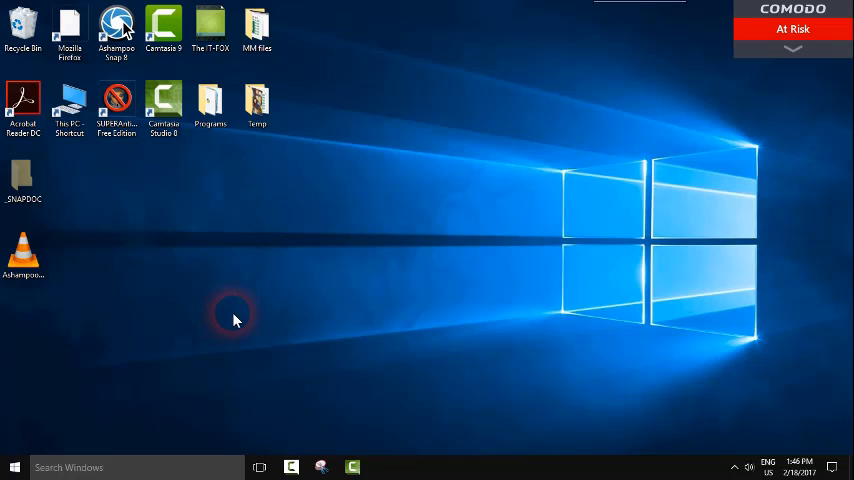